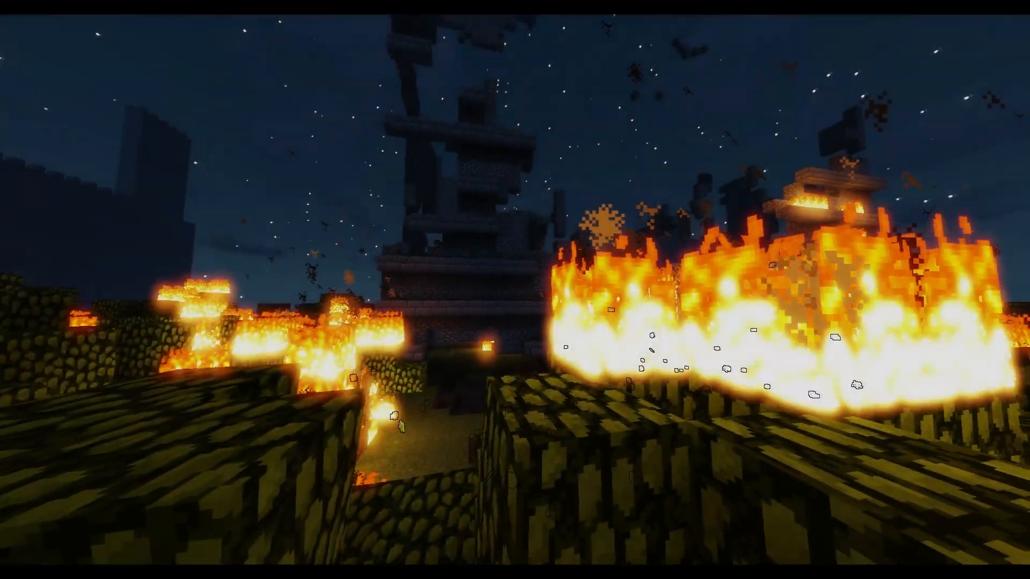
pyautogui.moveTo(515, 290)
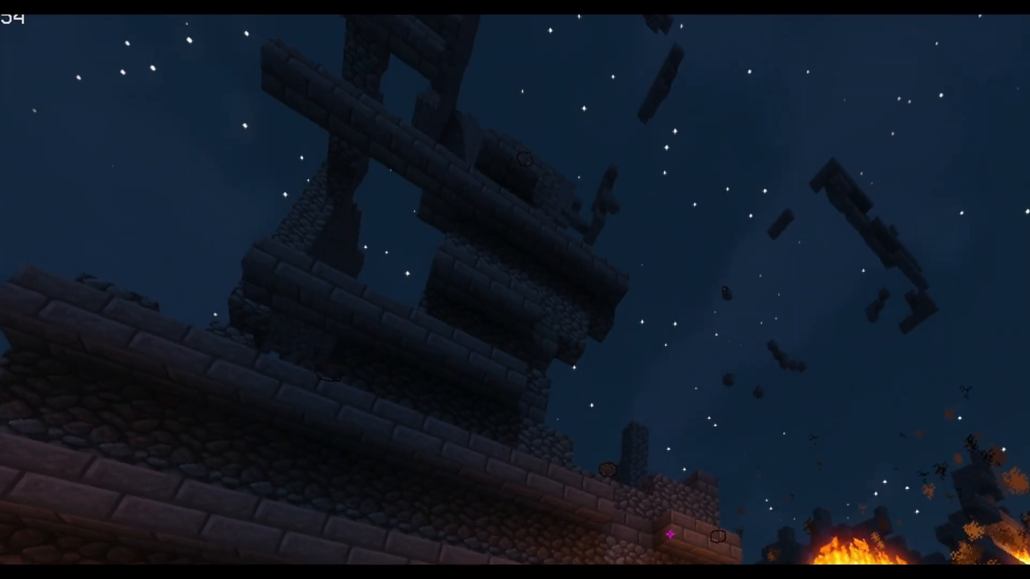
pyautogui.moveTo(515, 290)
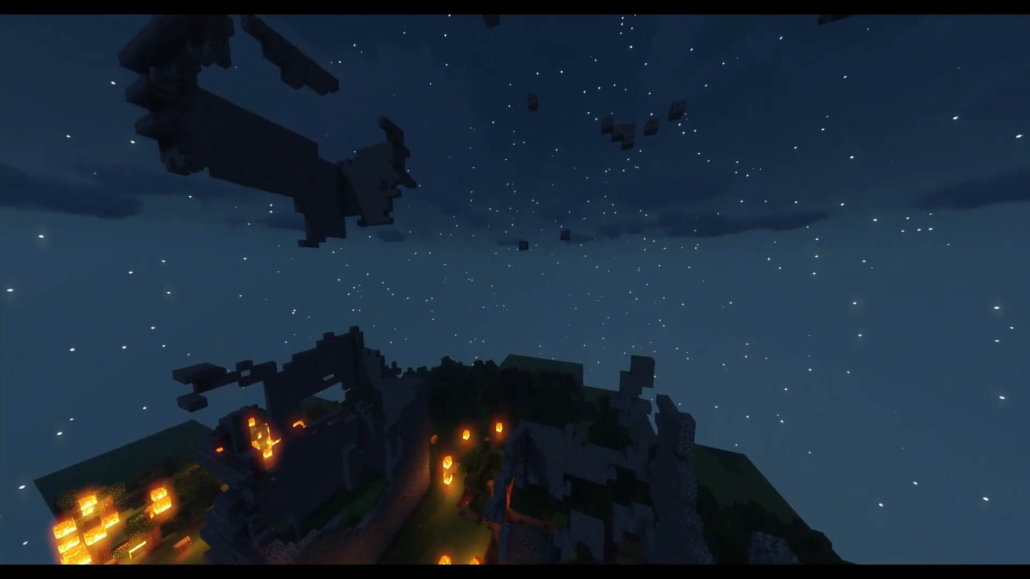
pyautogui.moveTo(514, 290)
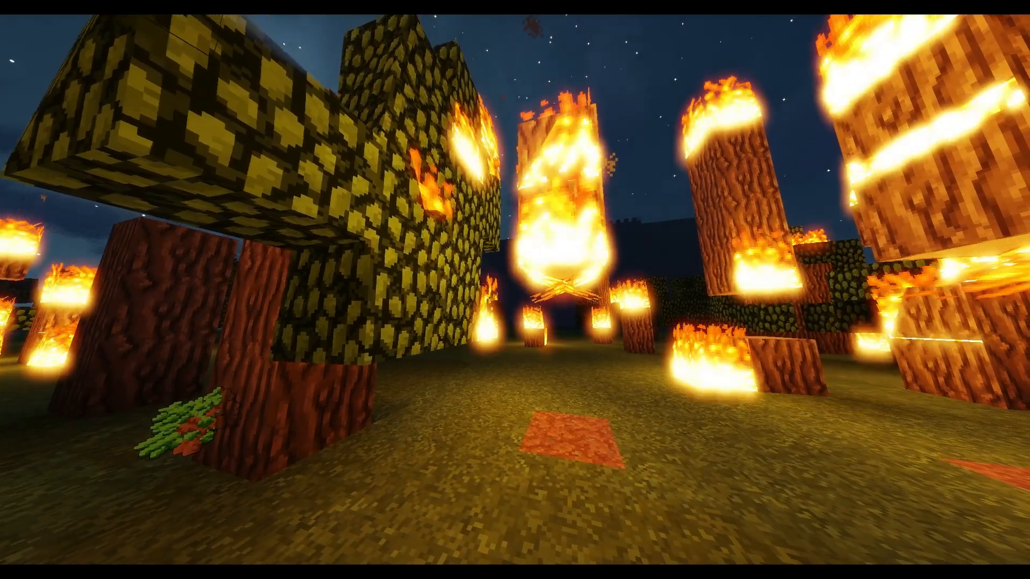
pyautogui.moveTo(515, 290)
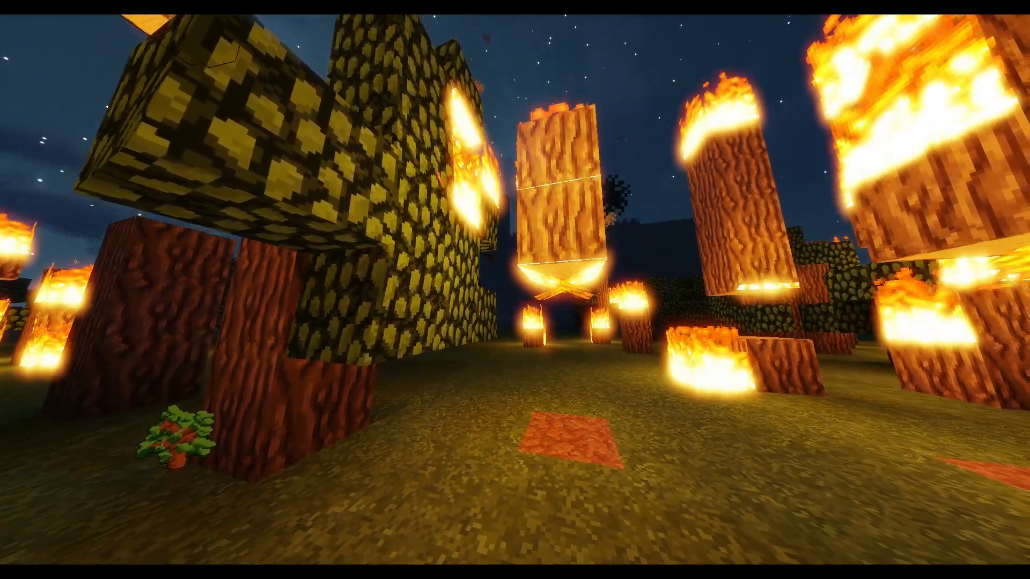
pyautogui.moveTo(515, 289)
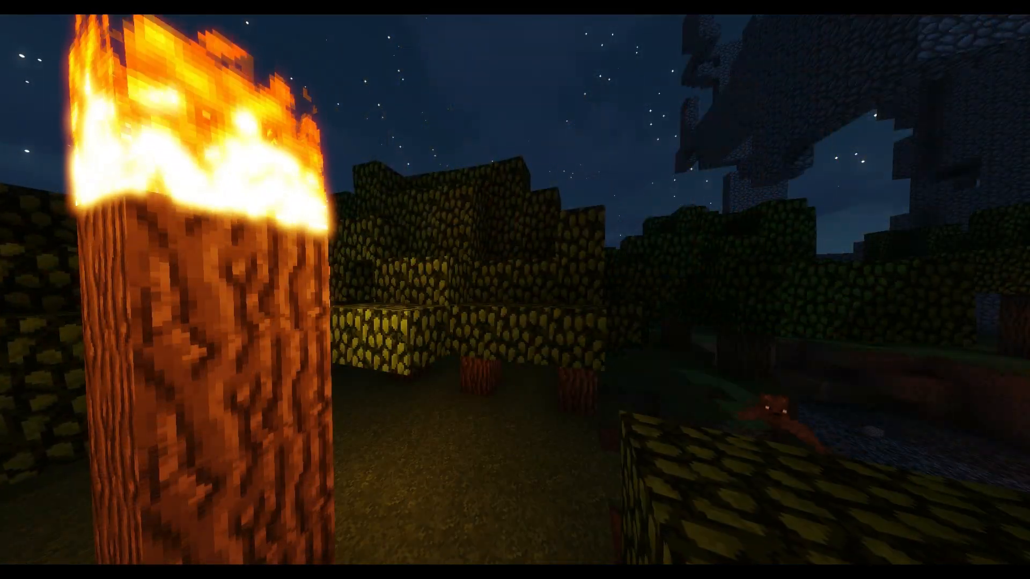
pyautogui.moveTo(514, 289)
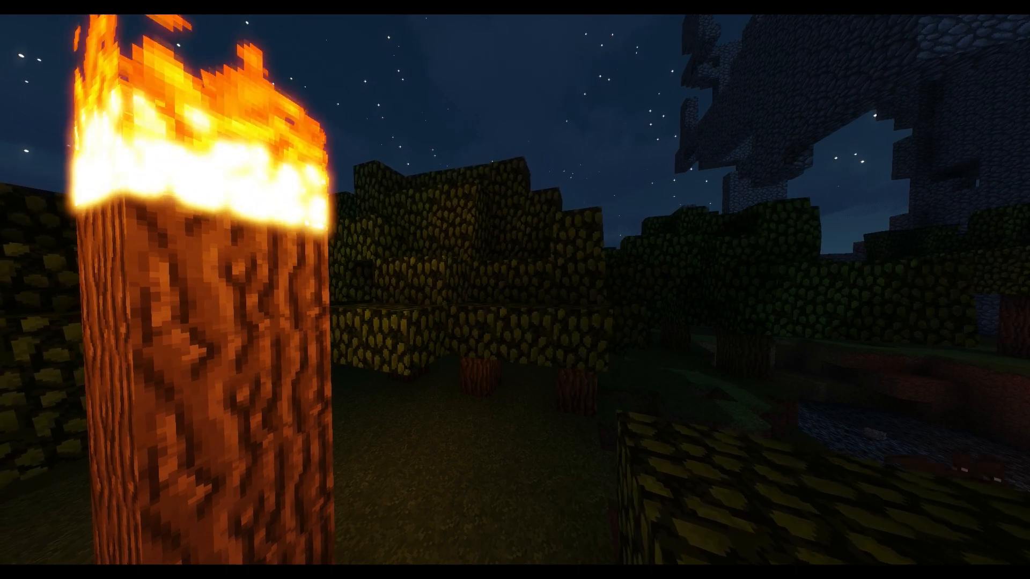
pyautogui.moveTo(515, 289)
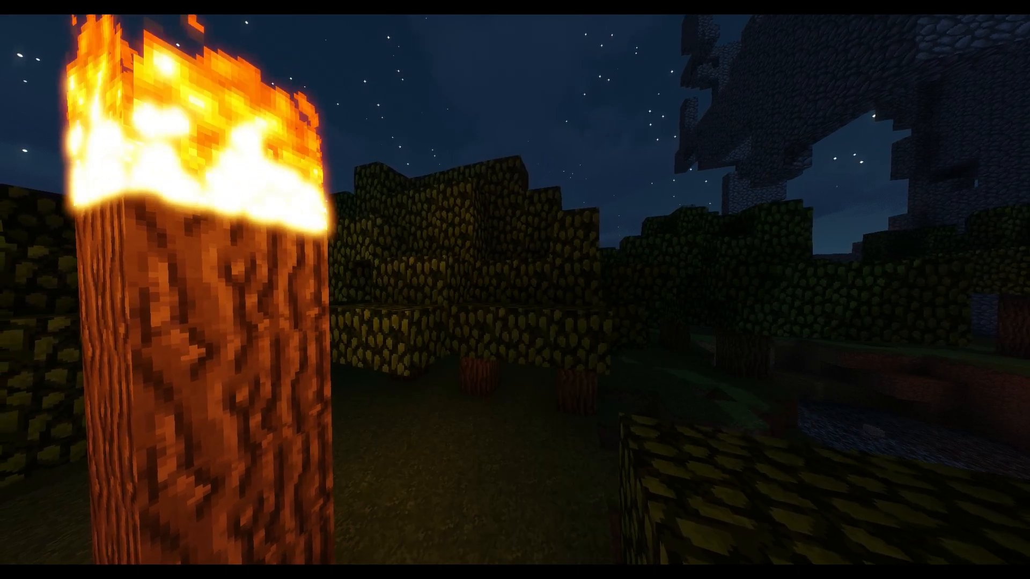